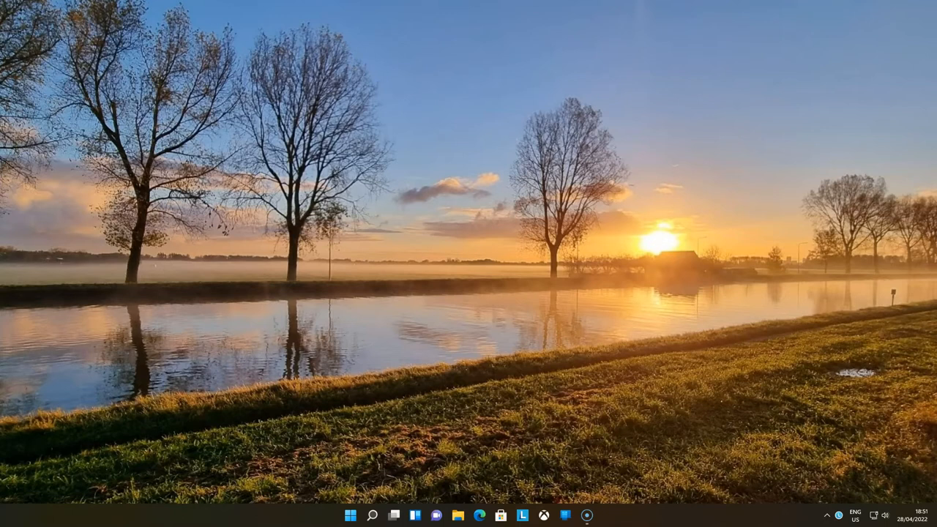
Search the Microsoft Store for 'windows' and get Windows Subsystem for Linux Preview
left_click(501, 514)
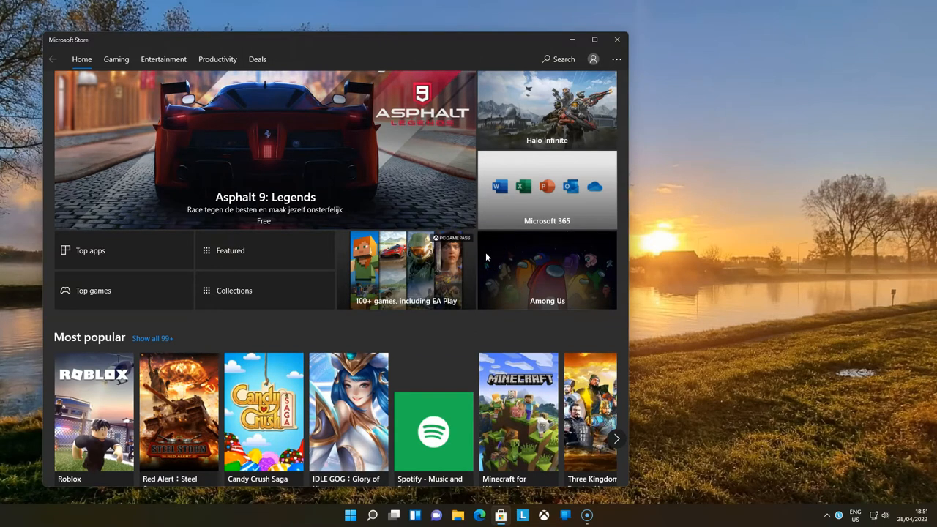
type("windows")
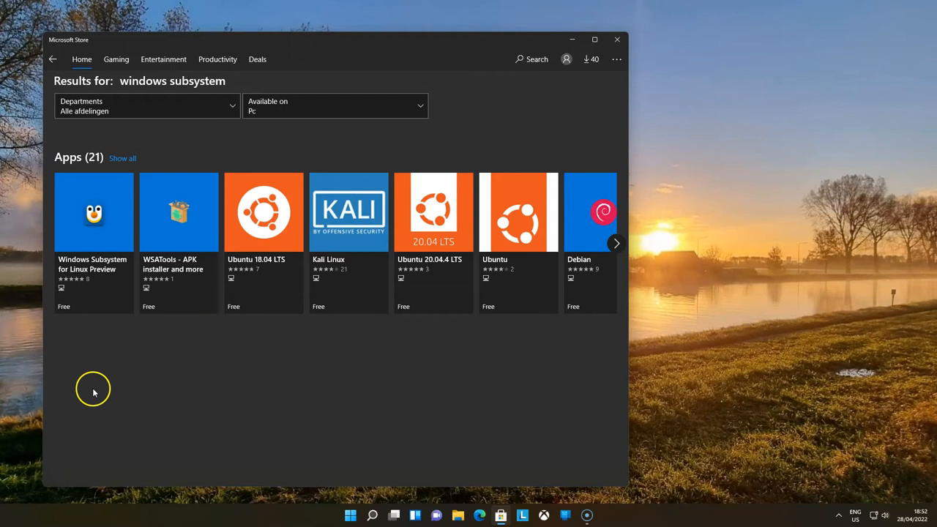
mouse_move(85, 366)
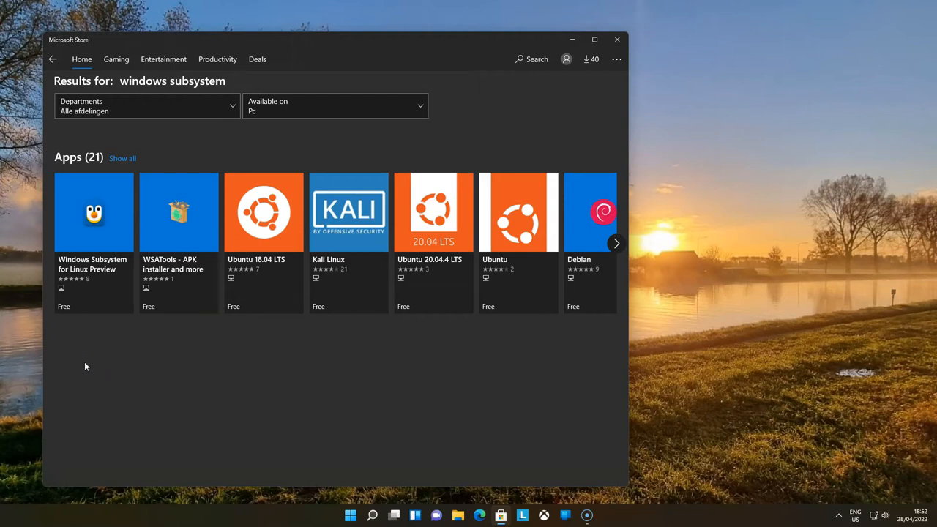
left_click(93, 212)
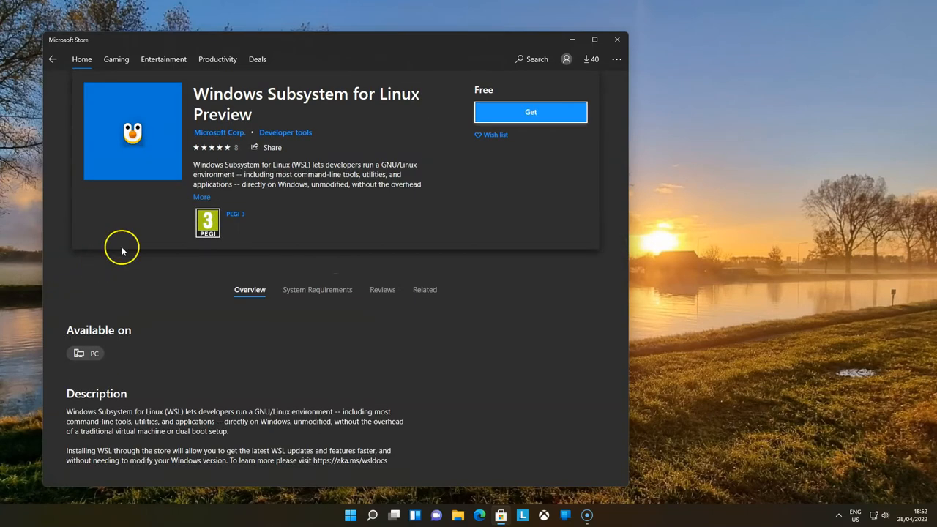
left_click(530, 112)
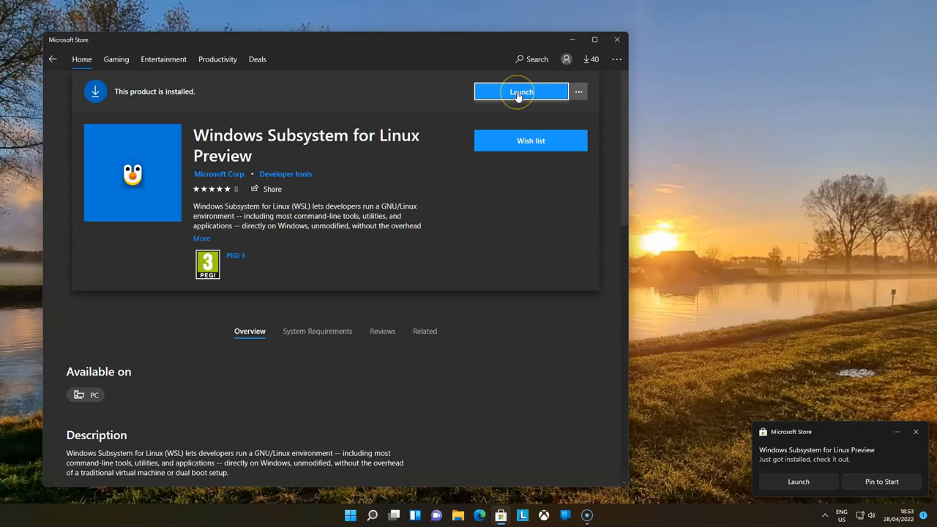
left_click(520, 91)
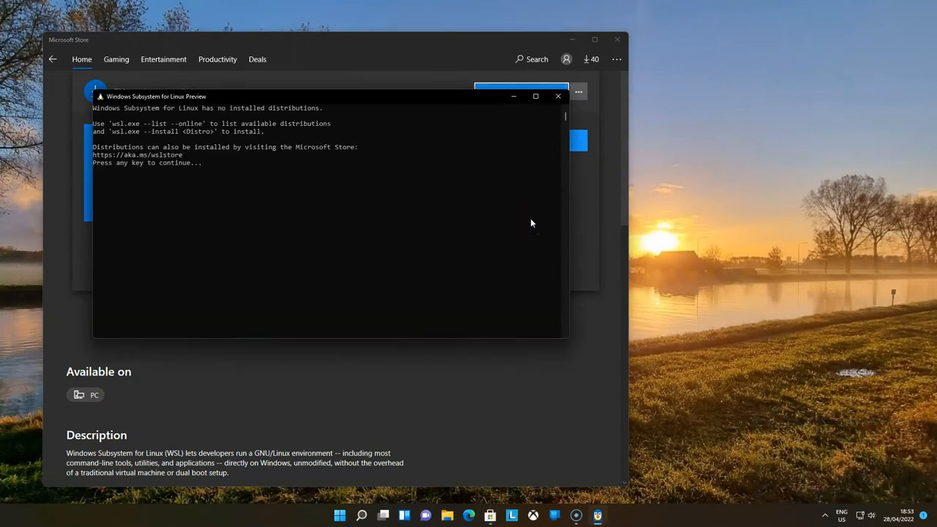
mouse_move(307, 166)
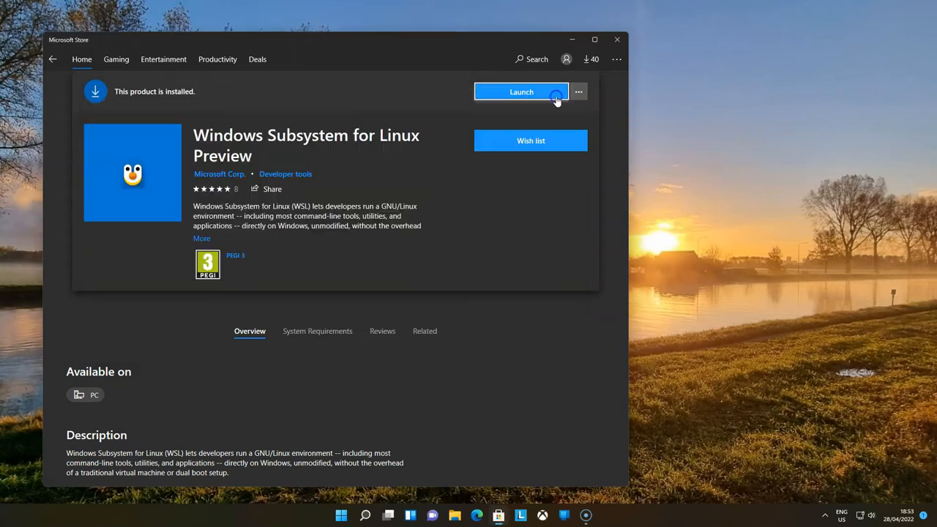
type("windows subsystem")
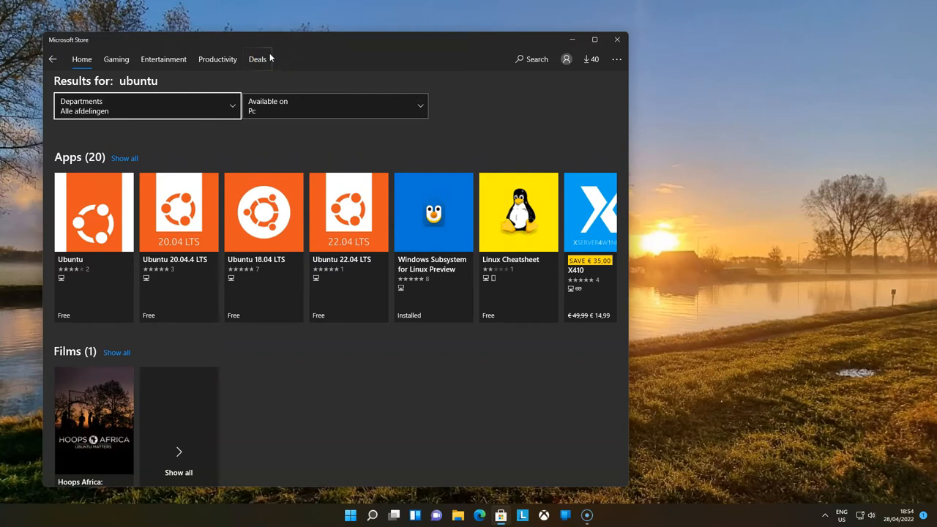
mouse_move(103, 214)
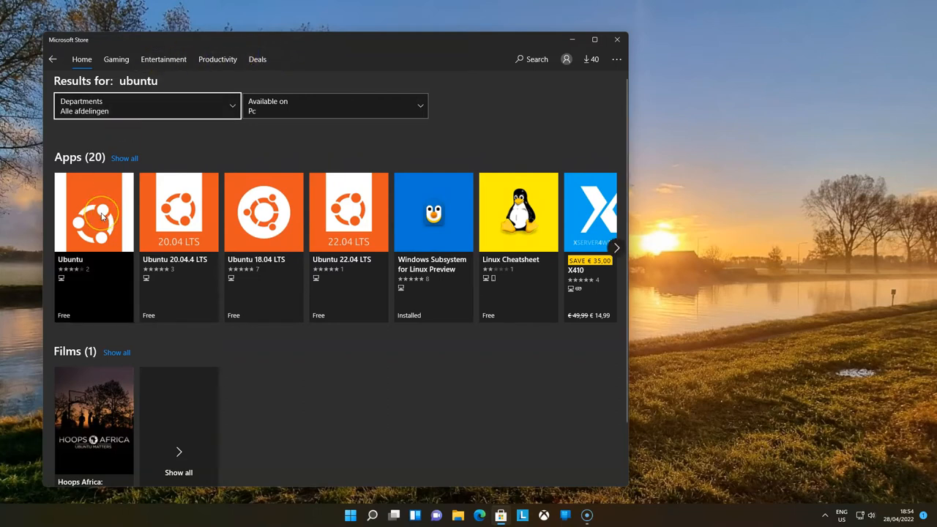
From the Ubuntu store listing, get the Ubuntu app installed
left_click(94, 212)
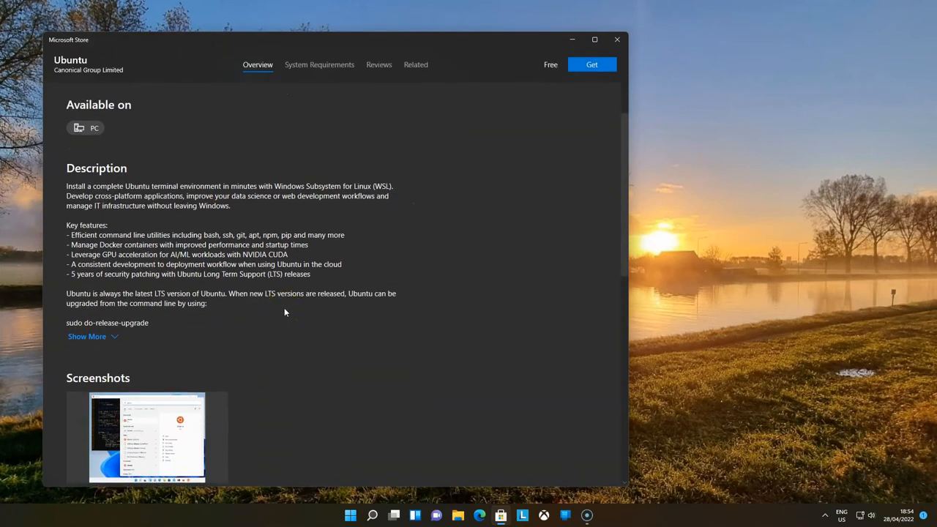
scroll("up", 3)
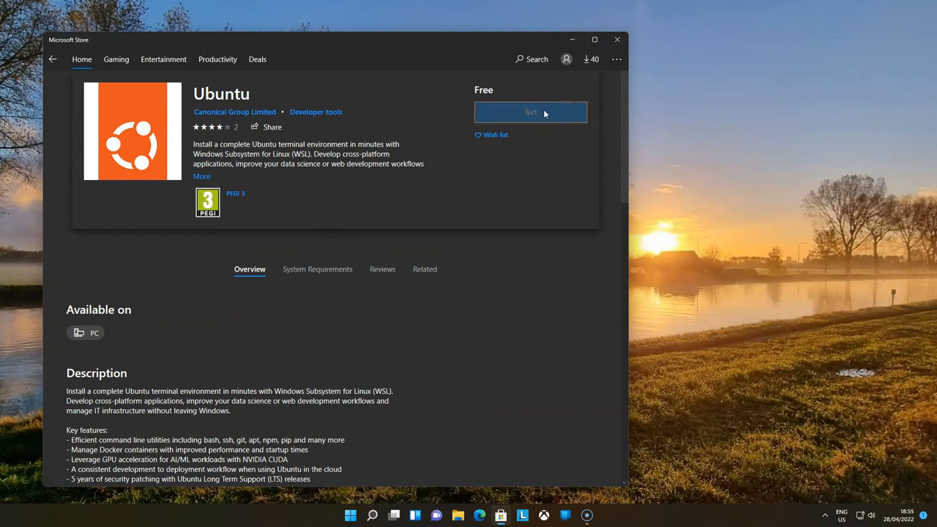
left_click(530, 112)
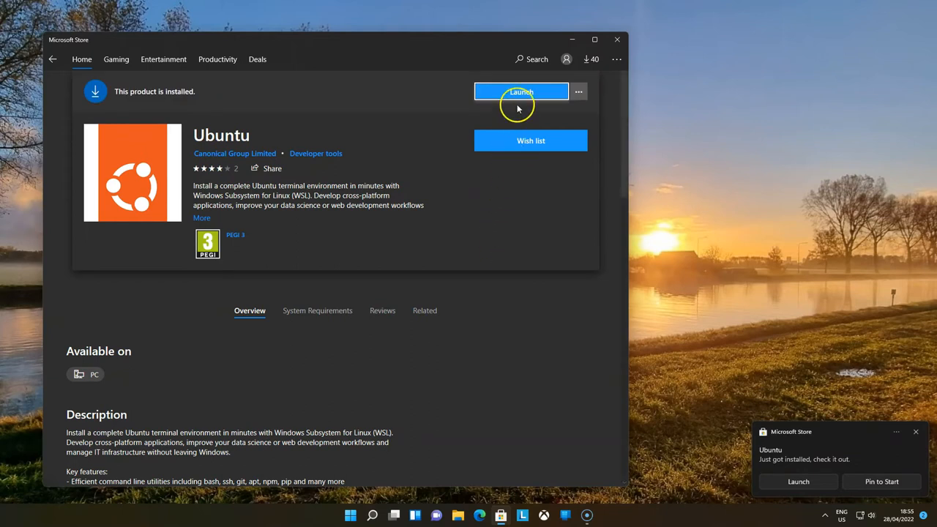
Launch Ubuntu from the Store and dismiss the 0x80370114 missing-feature error
left_click(521, 91)
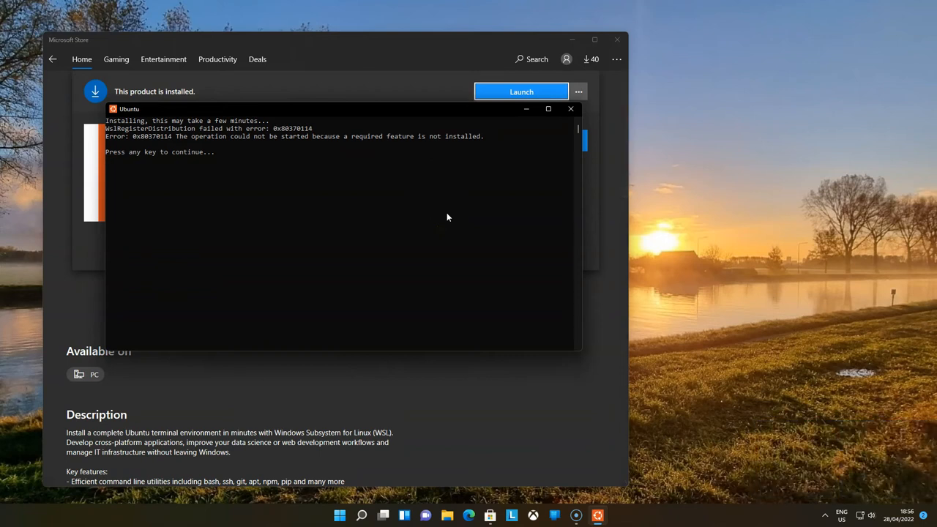
left_click(570, 108)
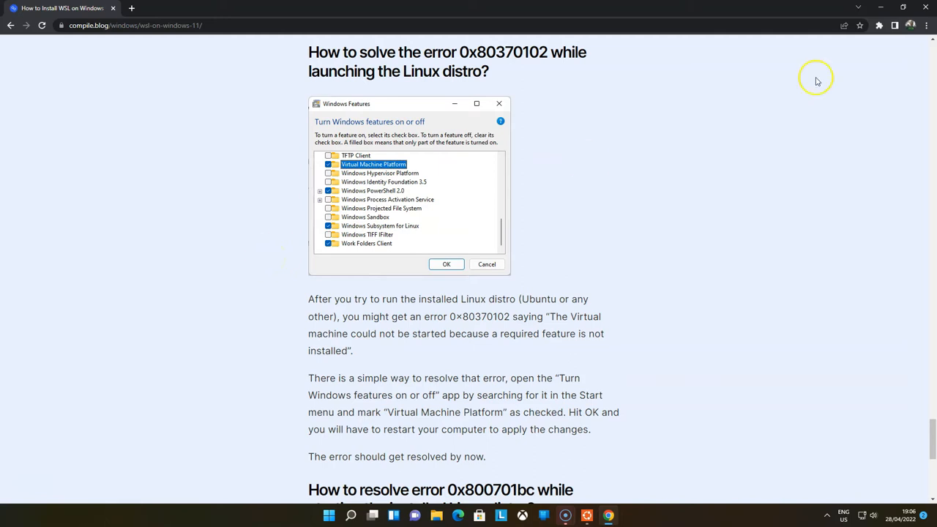
mouse_move(925, 8)
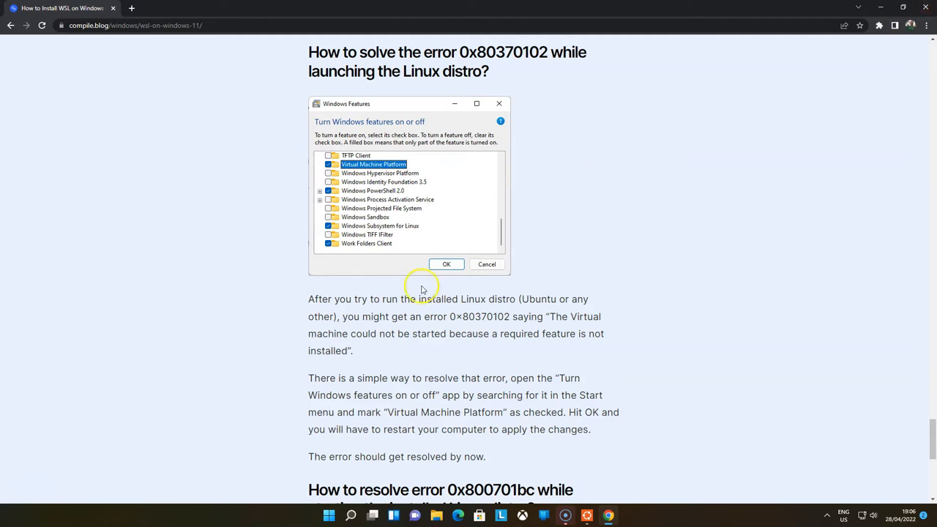
Enable Virtual Machine Platform in optional Windows features and restart the PC
left_click(329, 515)
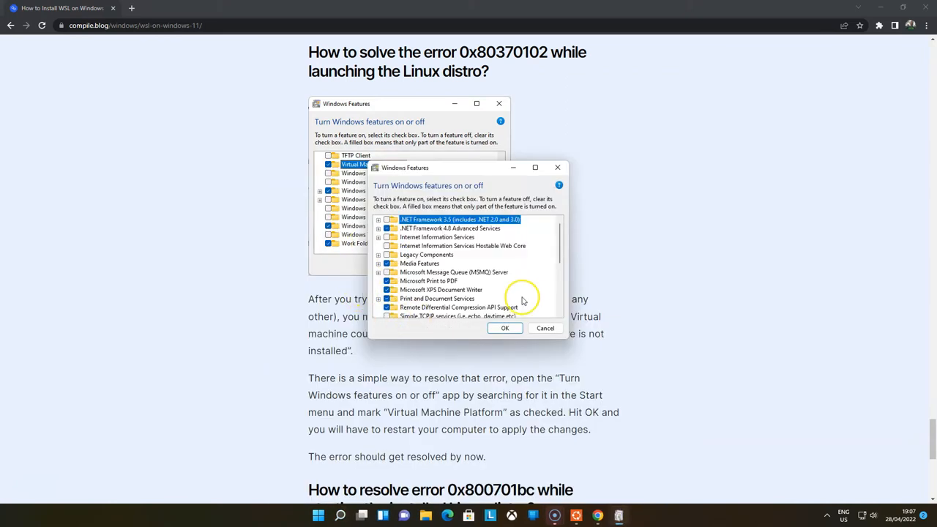
scroll("down", 3)
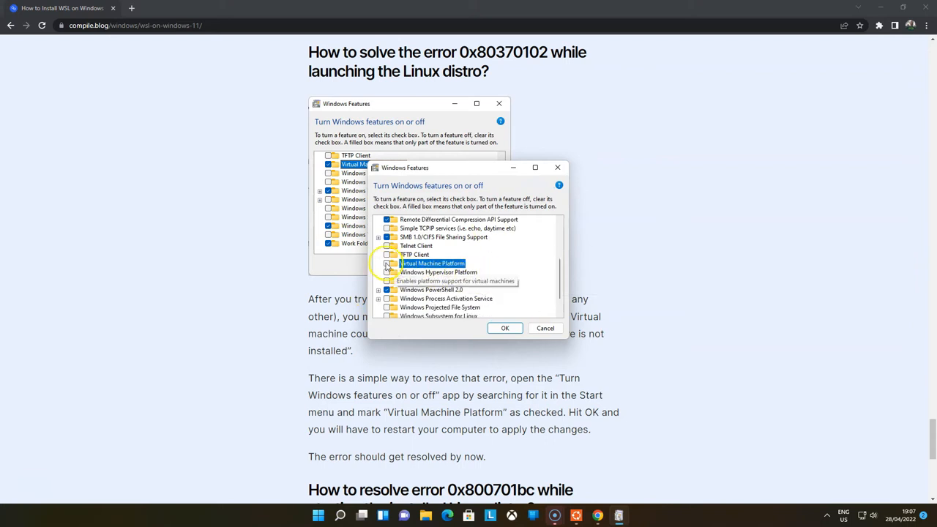
left_click(504, 327)
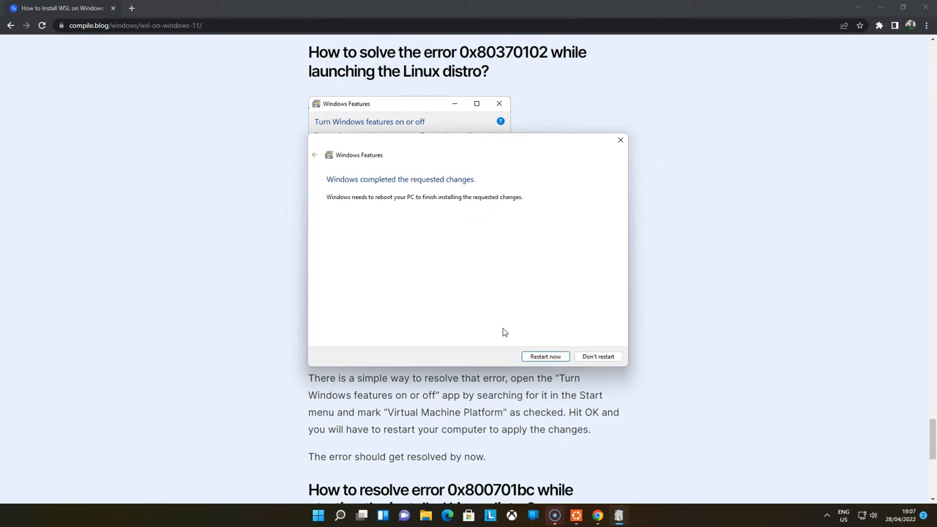
scroll("down", 3)
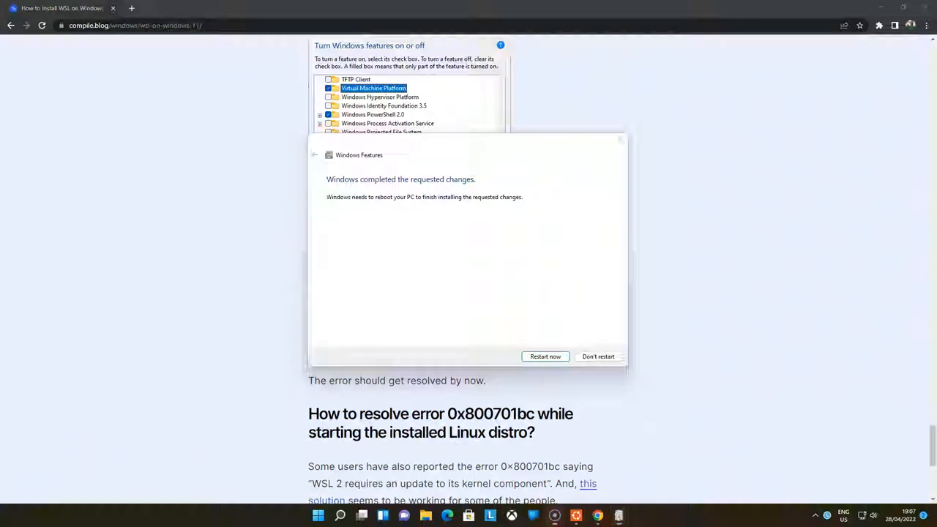
left_click(544, 356)
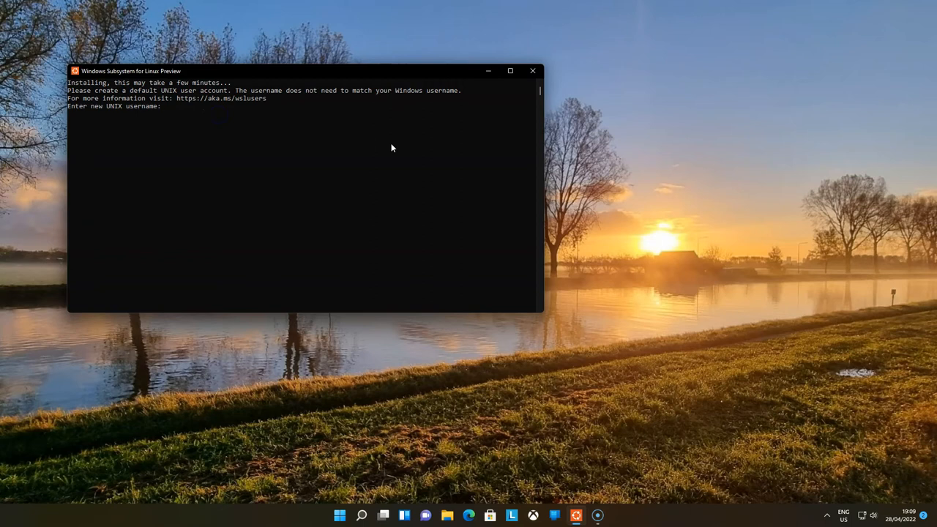
Create the default UNIX user 'jvdkwast' in Ubuntu's first-run setup
type("jvdkwast")
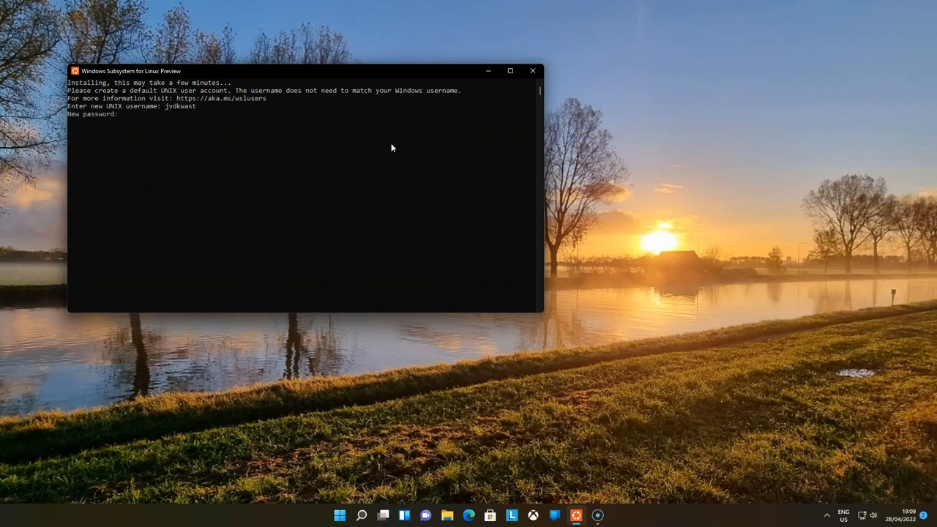
key("Enter")
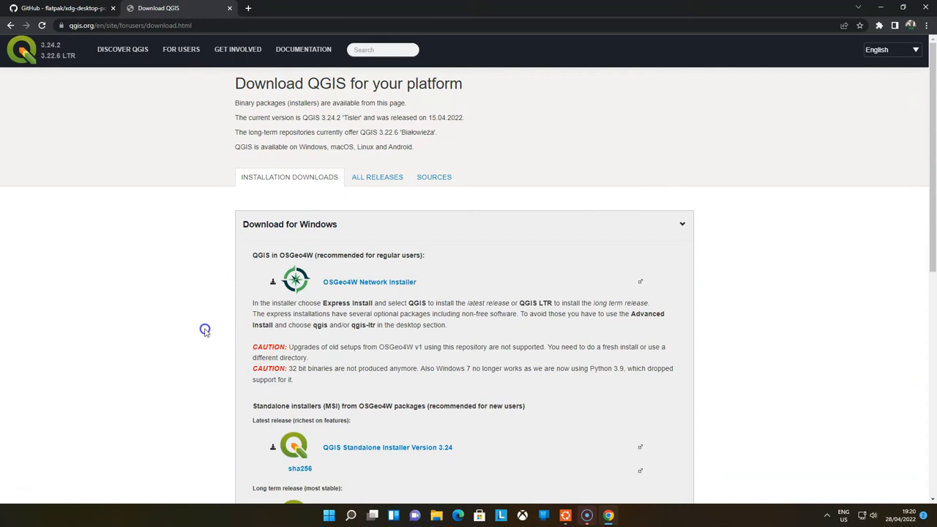
Run 'sudo apt install gnupg software-properties-common' from the QGIS Debian/Ubuntu instructions in the terminal
scroll("down", 3)
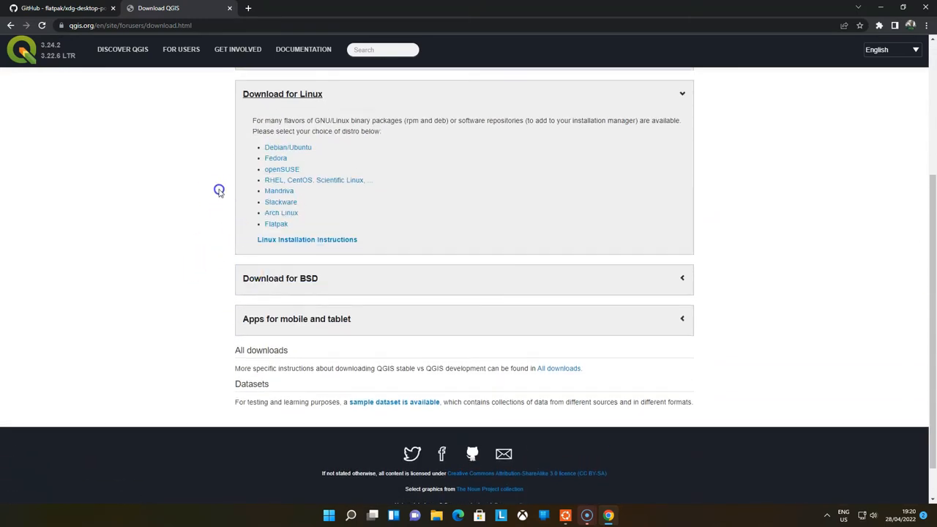
left_click(287, 147)
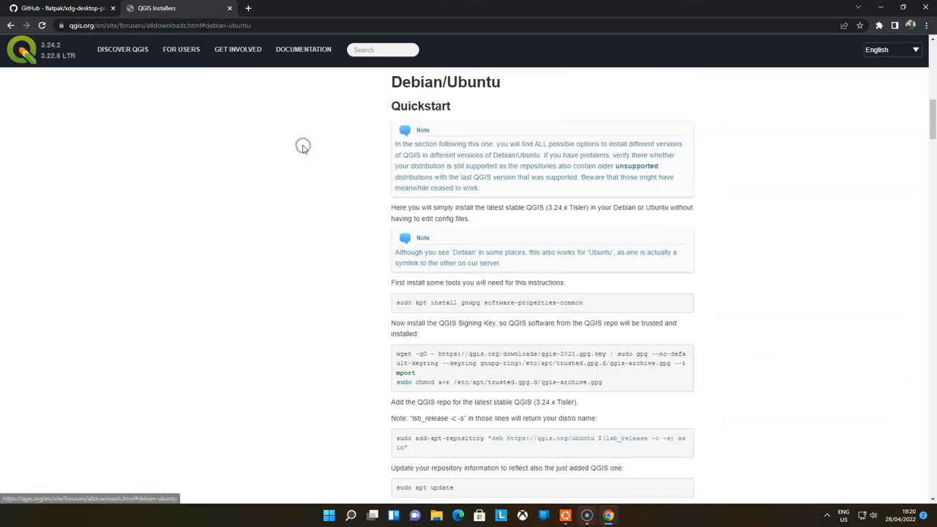
mouse_move(285, 159)
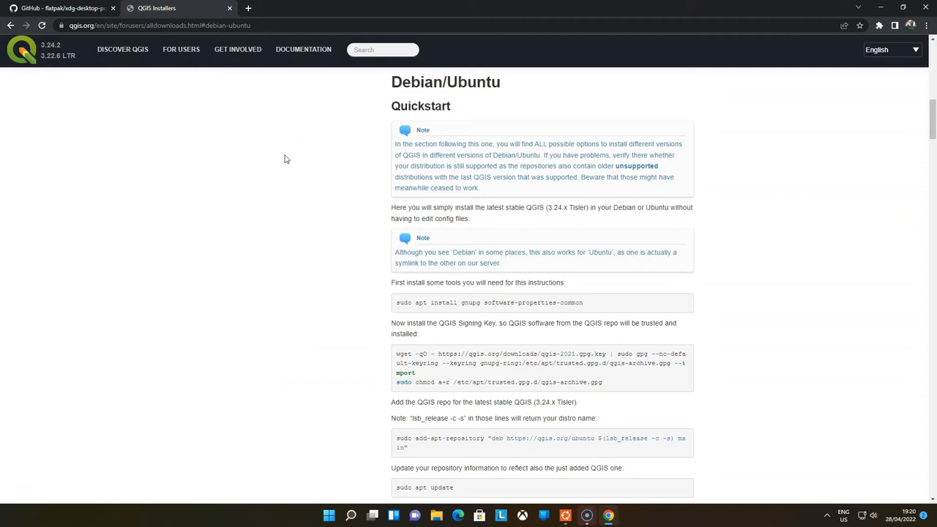
mouse_move(489, 235)
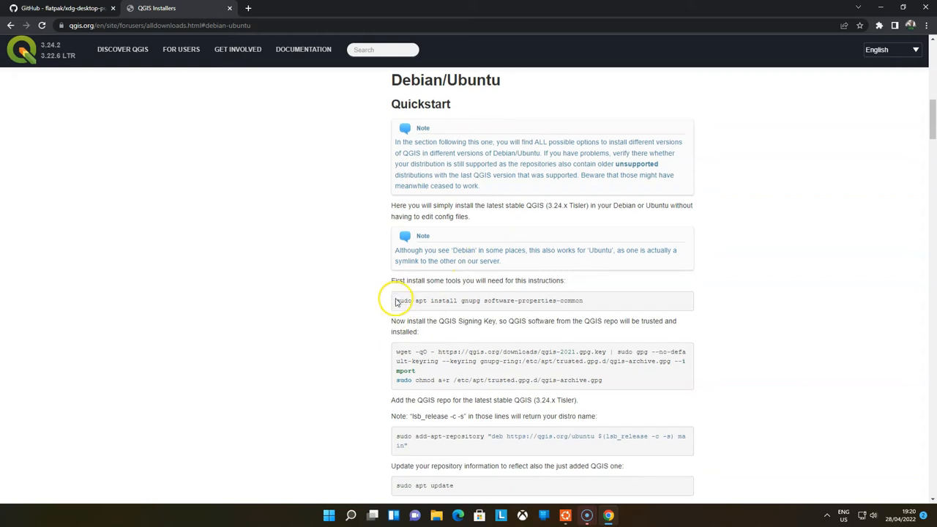
scroll("down", 3)
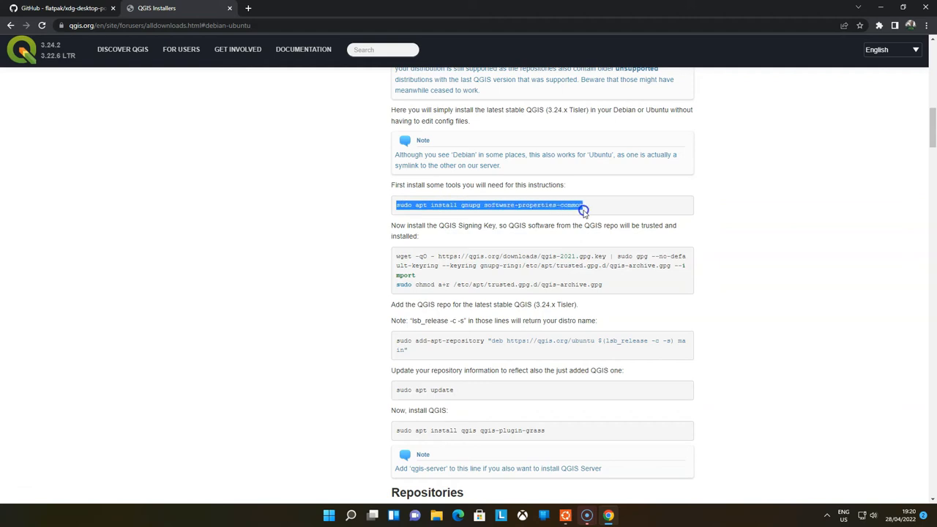
mouse_move(265, 222)
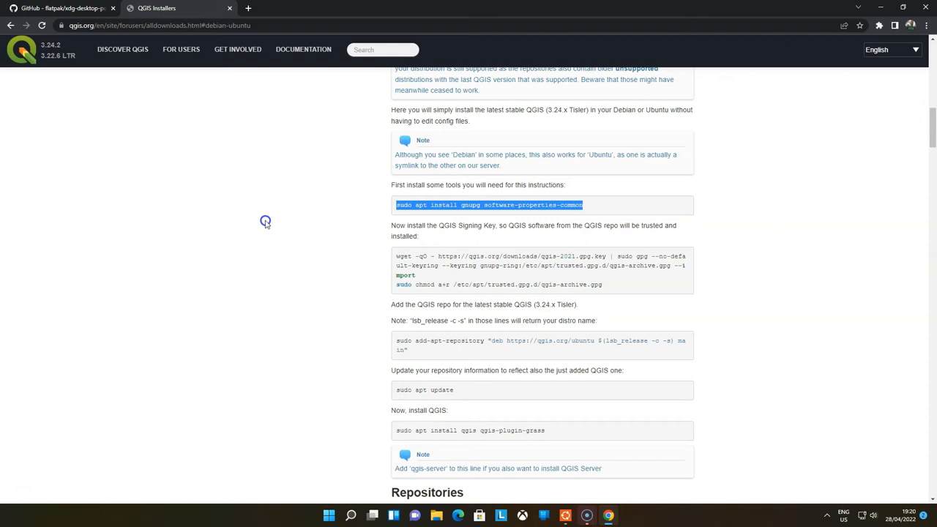
left_click(564, 516)
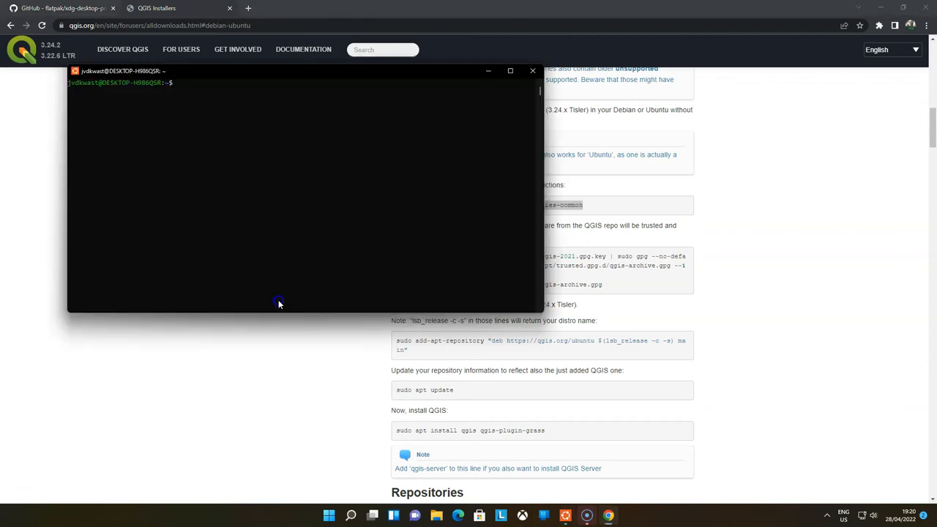
type("sudo apt install gnupg software-properties-common")
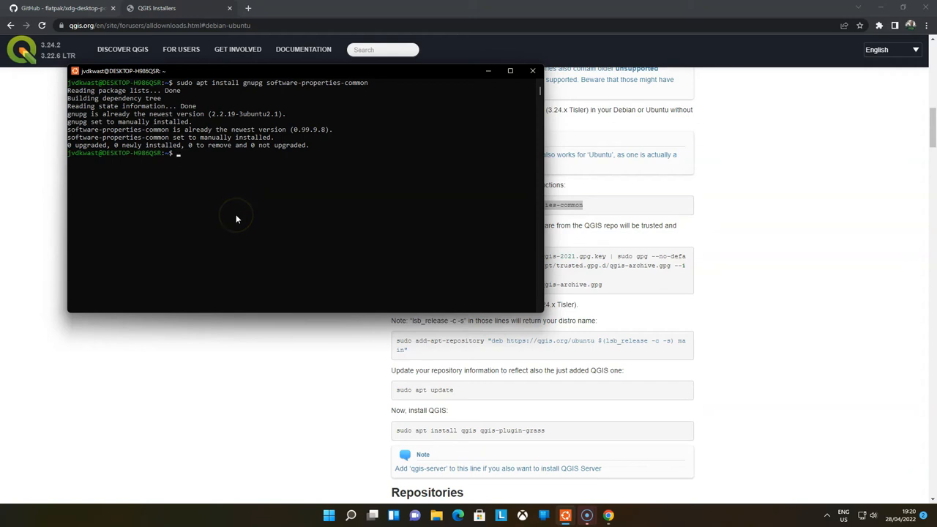
mouse_move(737, 274)
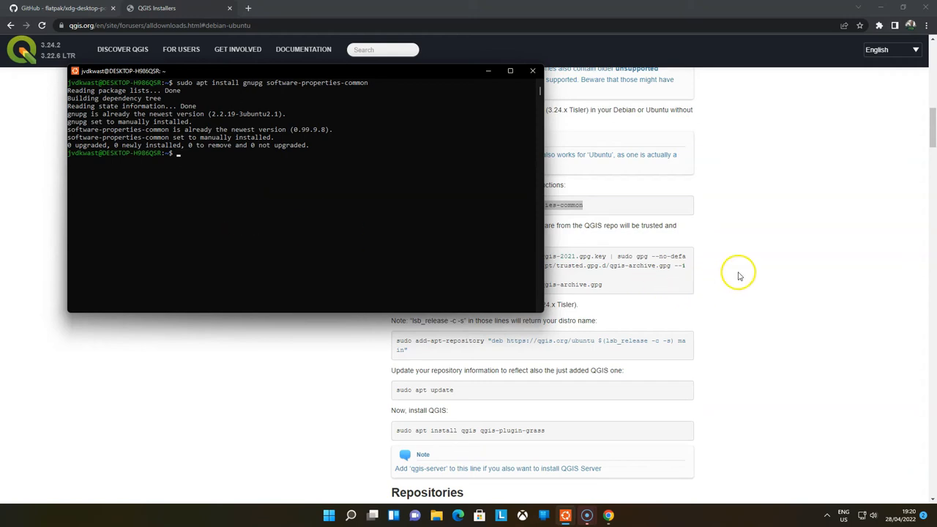
Copy the wget/gpg signing-key commands from the QGIS page into the Ubuntu terminal
left_click(532, 70)
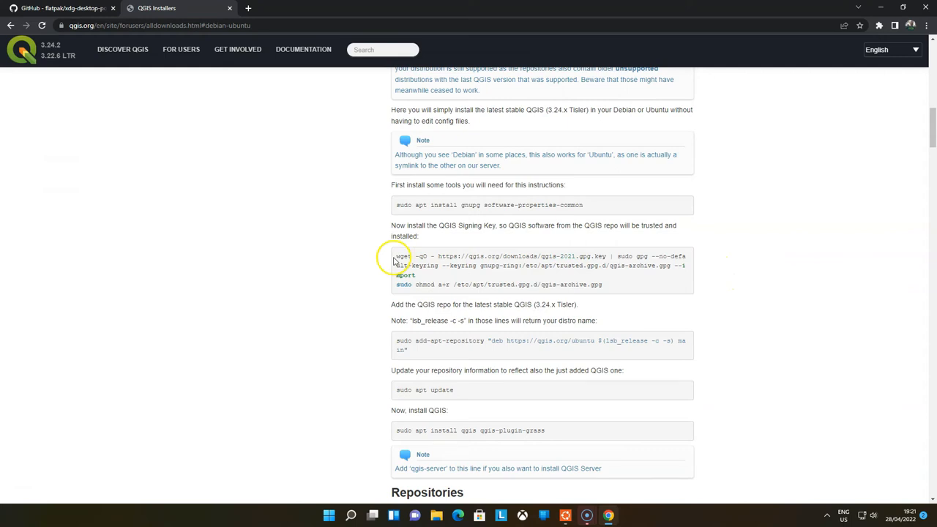
left_click_drag(395, 256, 600, 284)
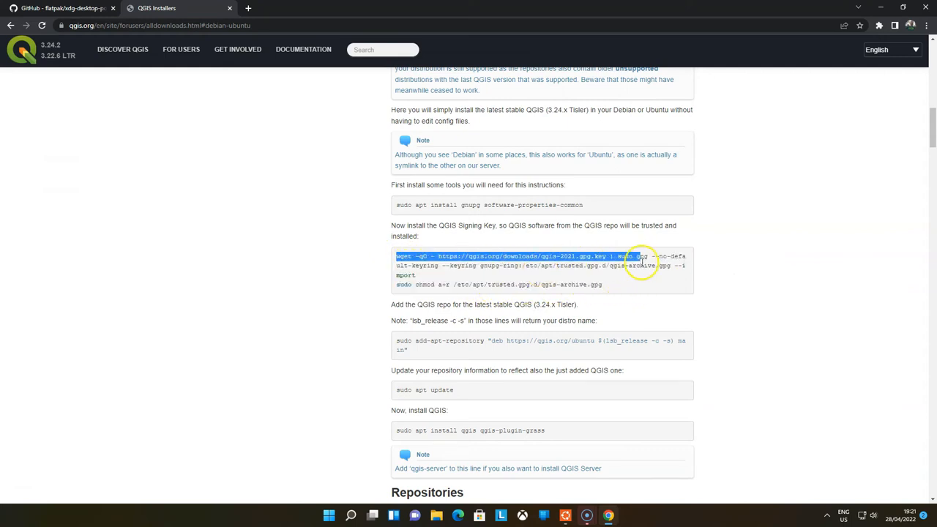
left_click_drag(641, 256, 417, 277)
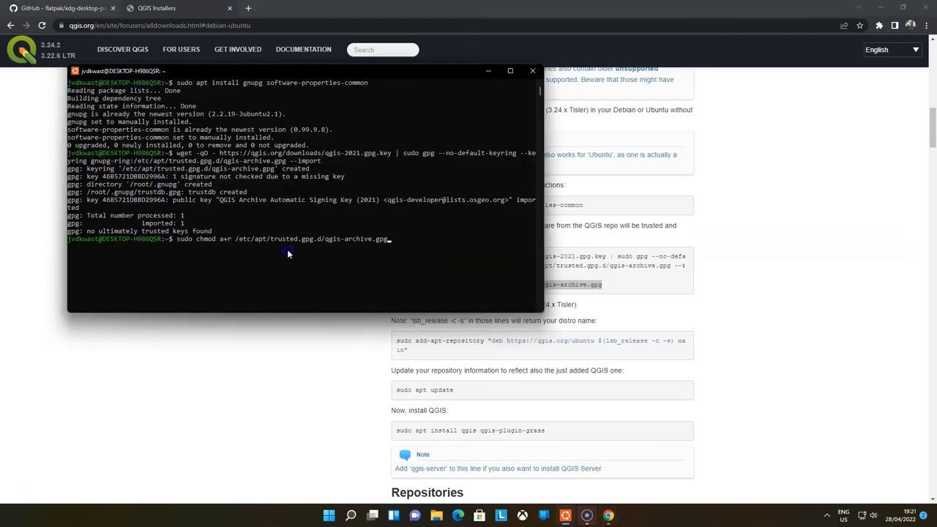
left_click(533, 71)
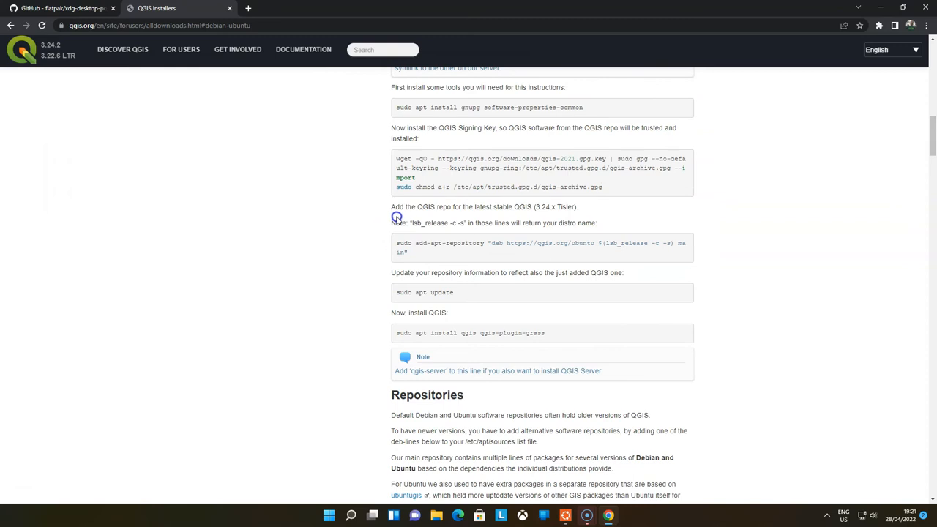
mouse_move(384, 218)
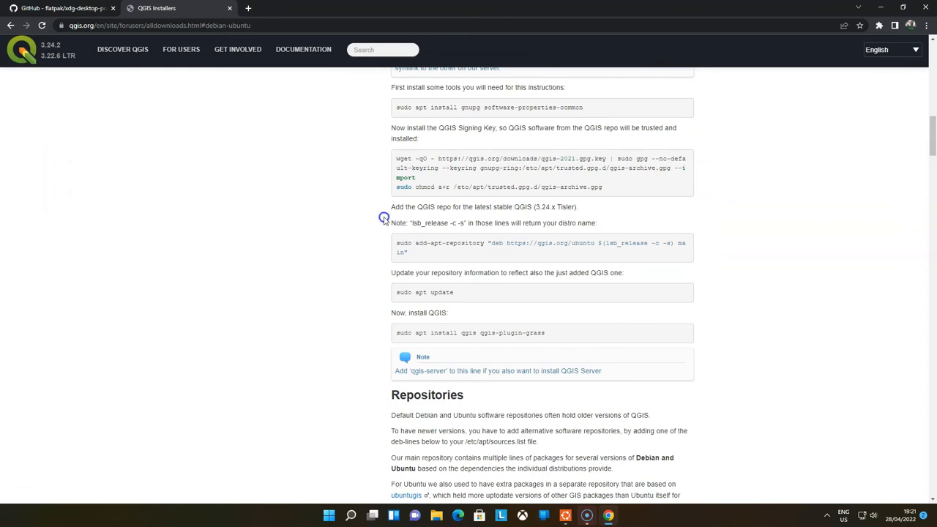
Select the 'sudo apt update' command on the QGIS page for the terminal
scroll("down", 3)
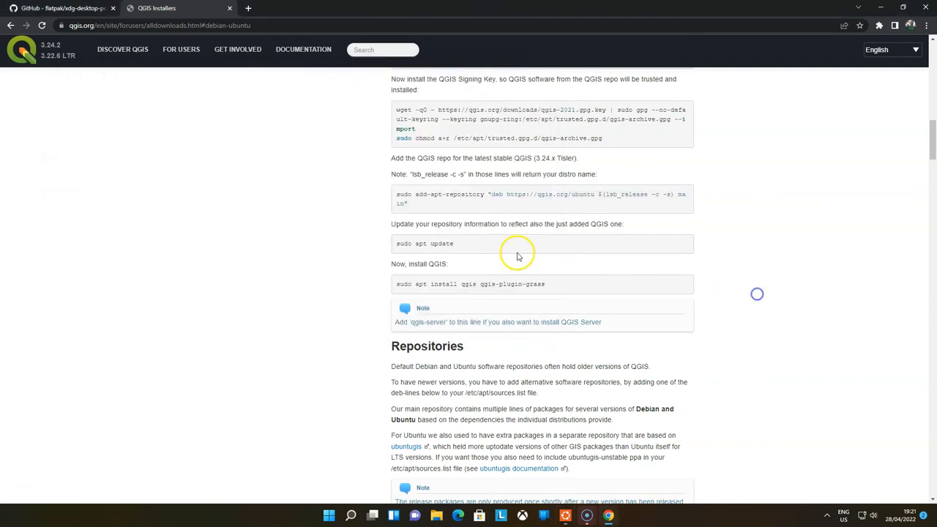
double_click(425, 243)
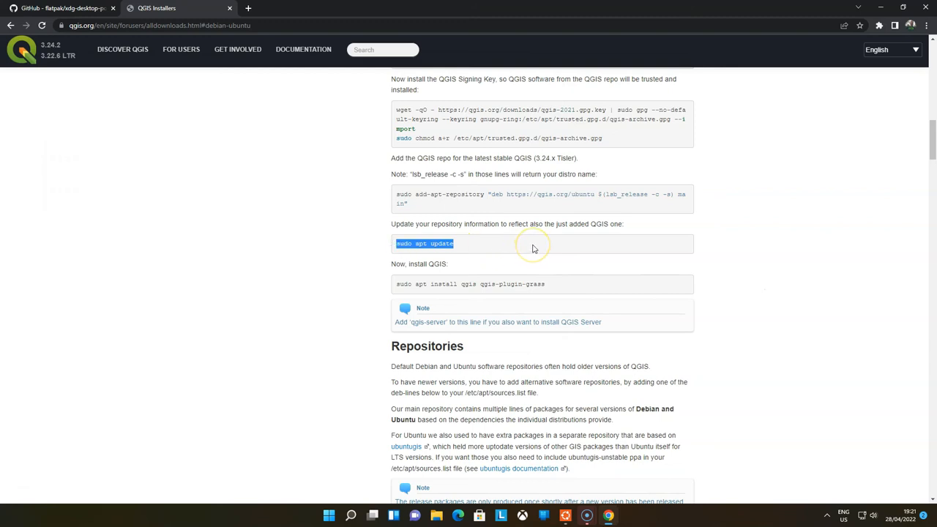
mouse_move(540, 256)
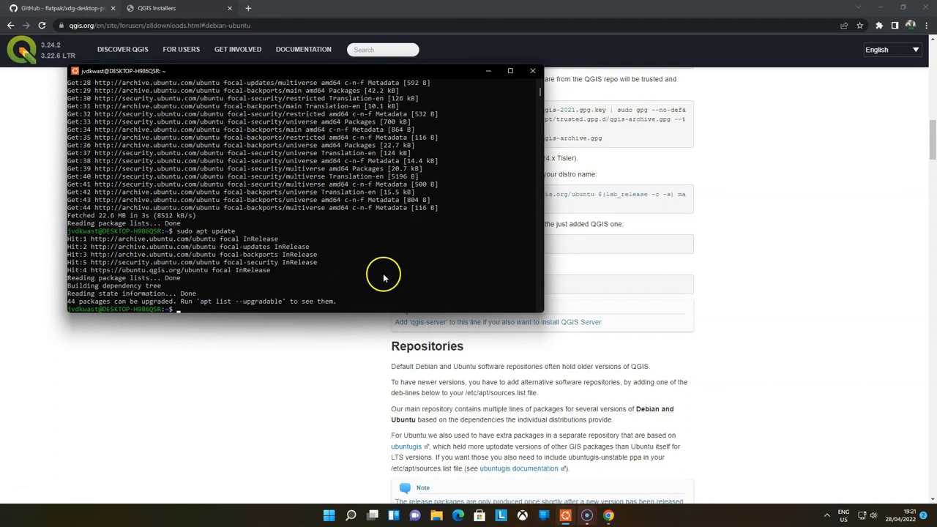
mouse_move(680, 286)
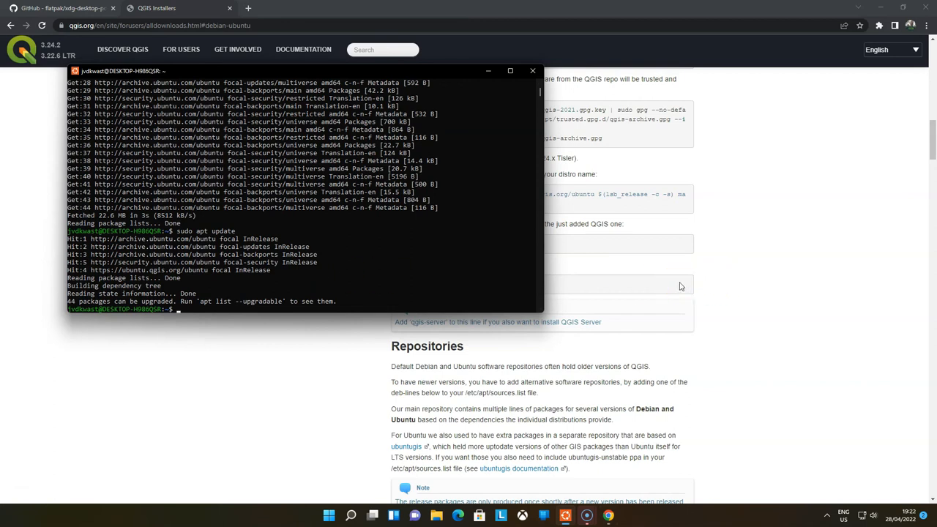
Run 'sudo apt install qgis qgis-plugin-grass', then start QGIS with the qgis command
left_click(533, 70)
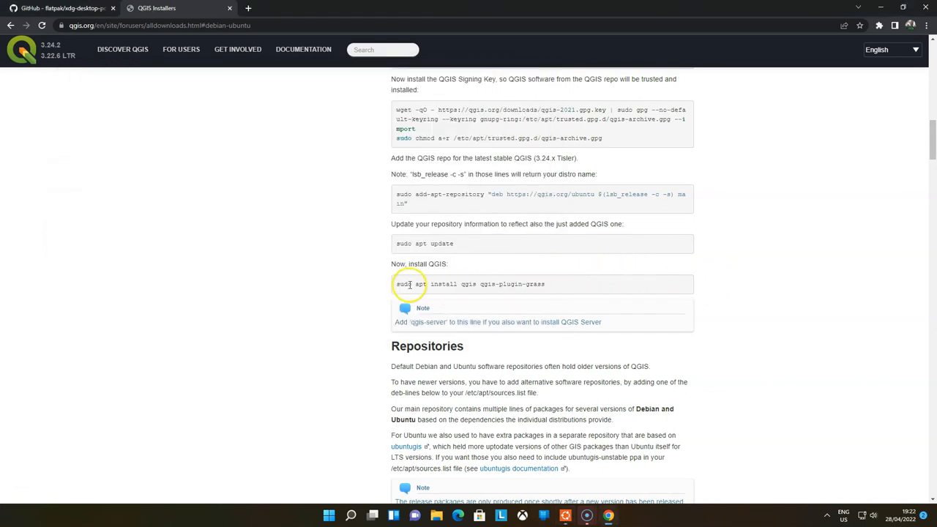
left_click_drag(395, 283, 544, 284)
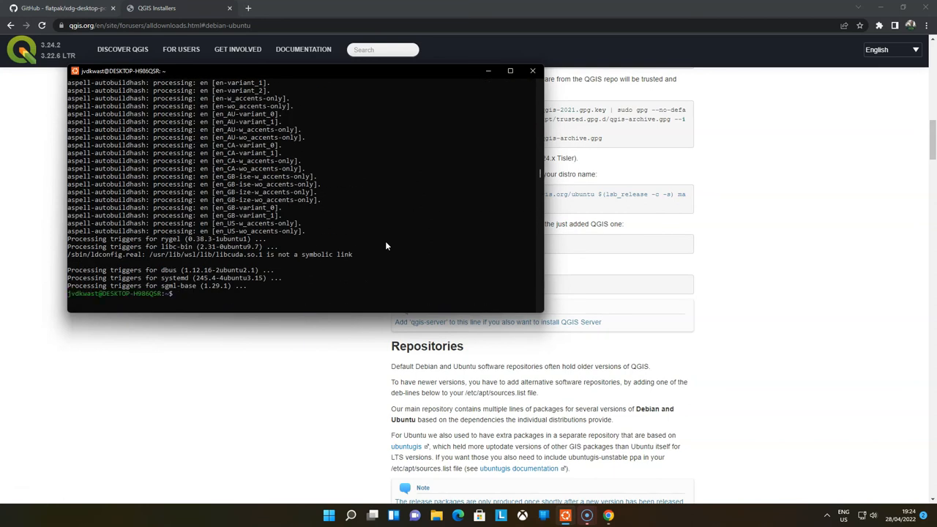
type("qgi")
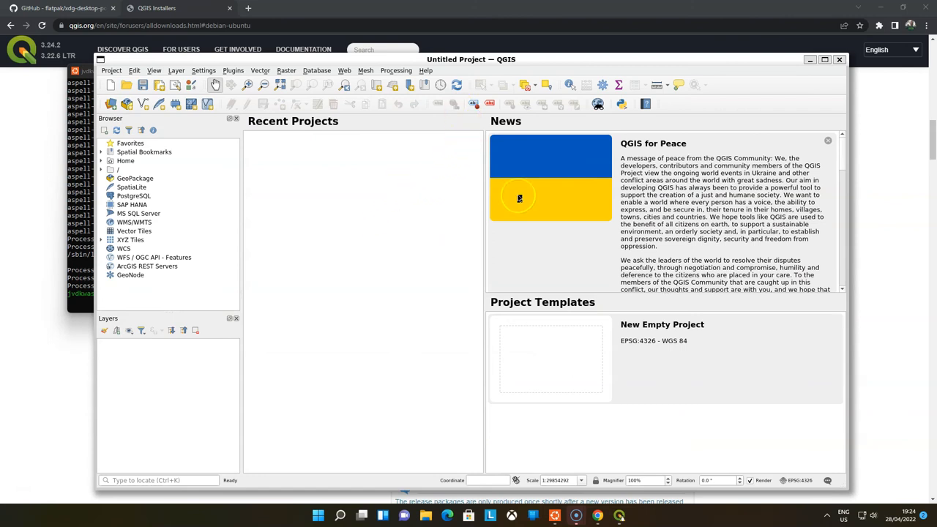
mouse_move(840, 60)
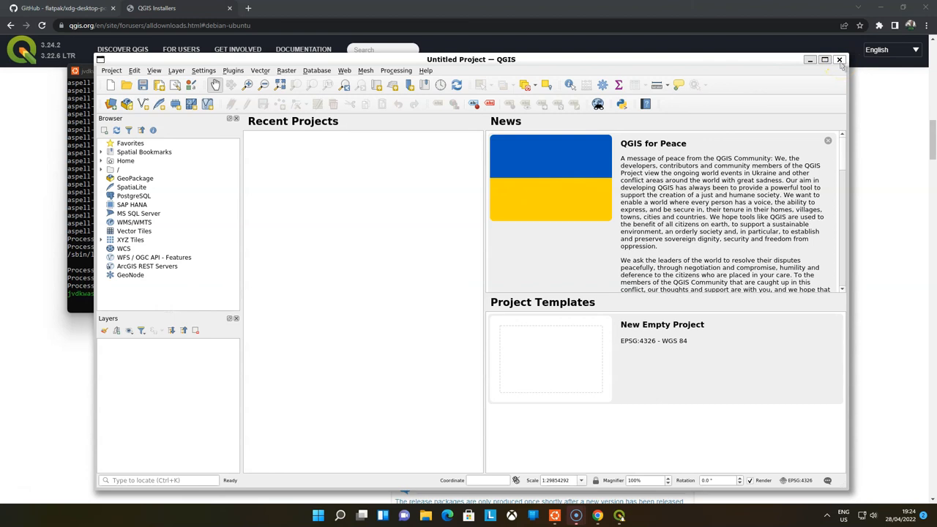
Maximise QGIS and expand / → mnt → c in the Browser panel to view the Windows C drive
left_click(824, 59)
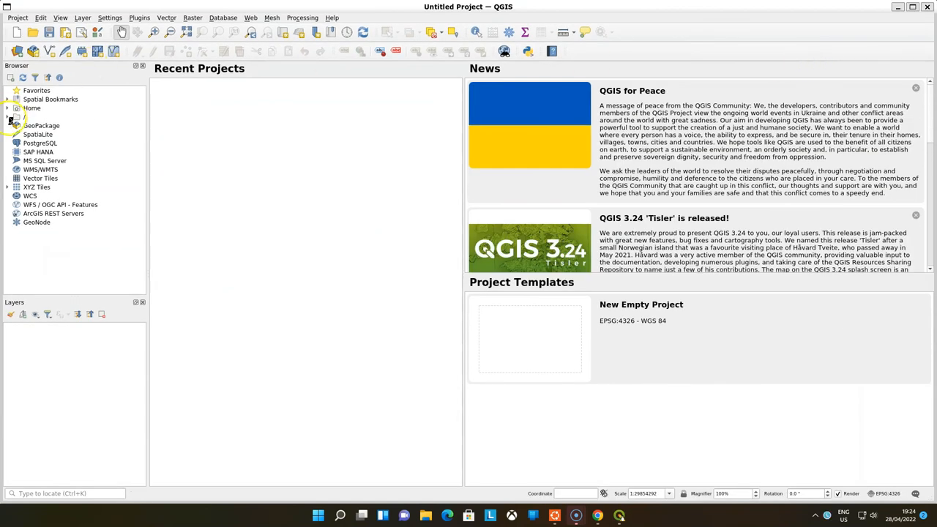
left_click(7, 117)
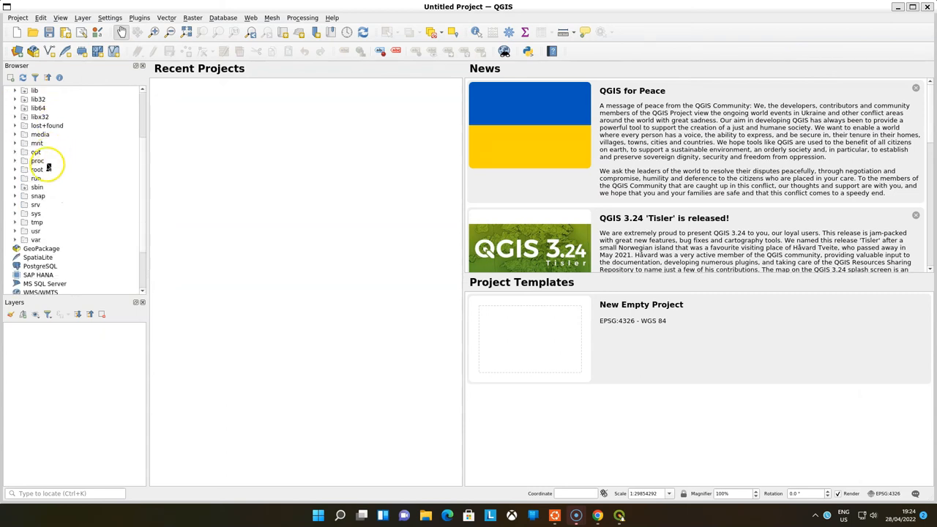
left_click(16, 143)
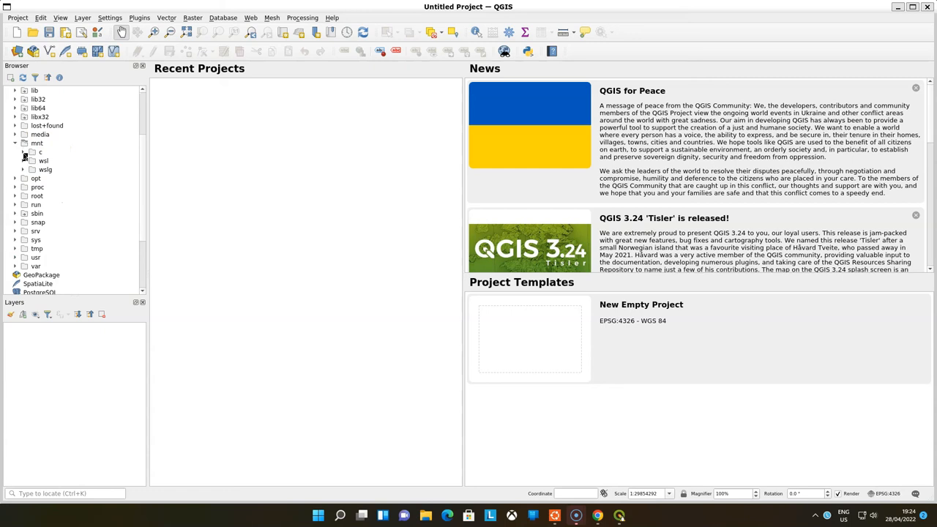
left_click(24, 151)
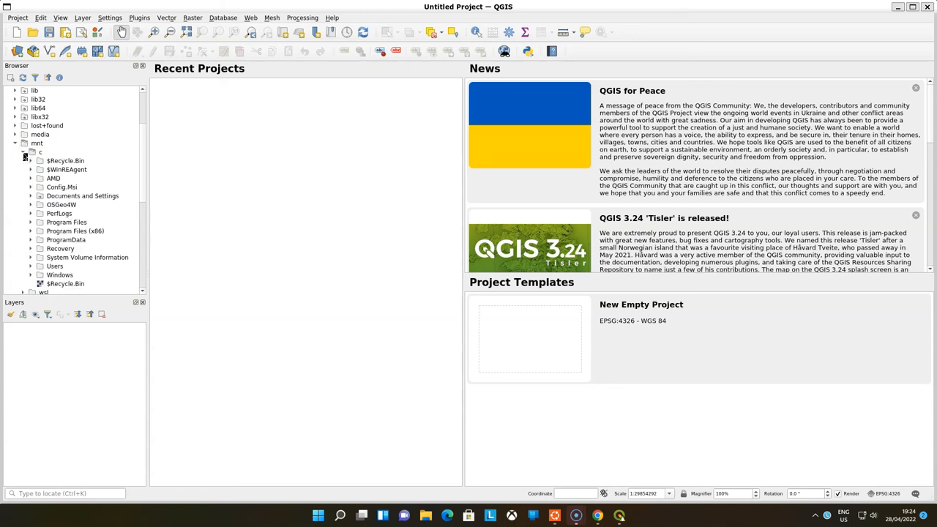
left_click(24, 151)
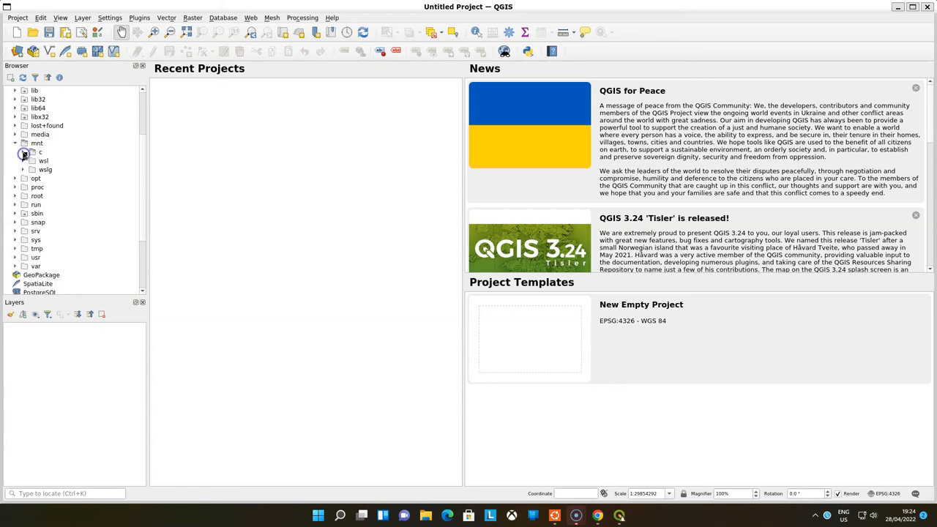